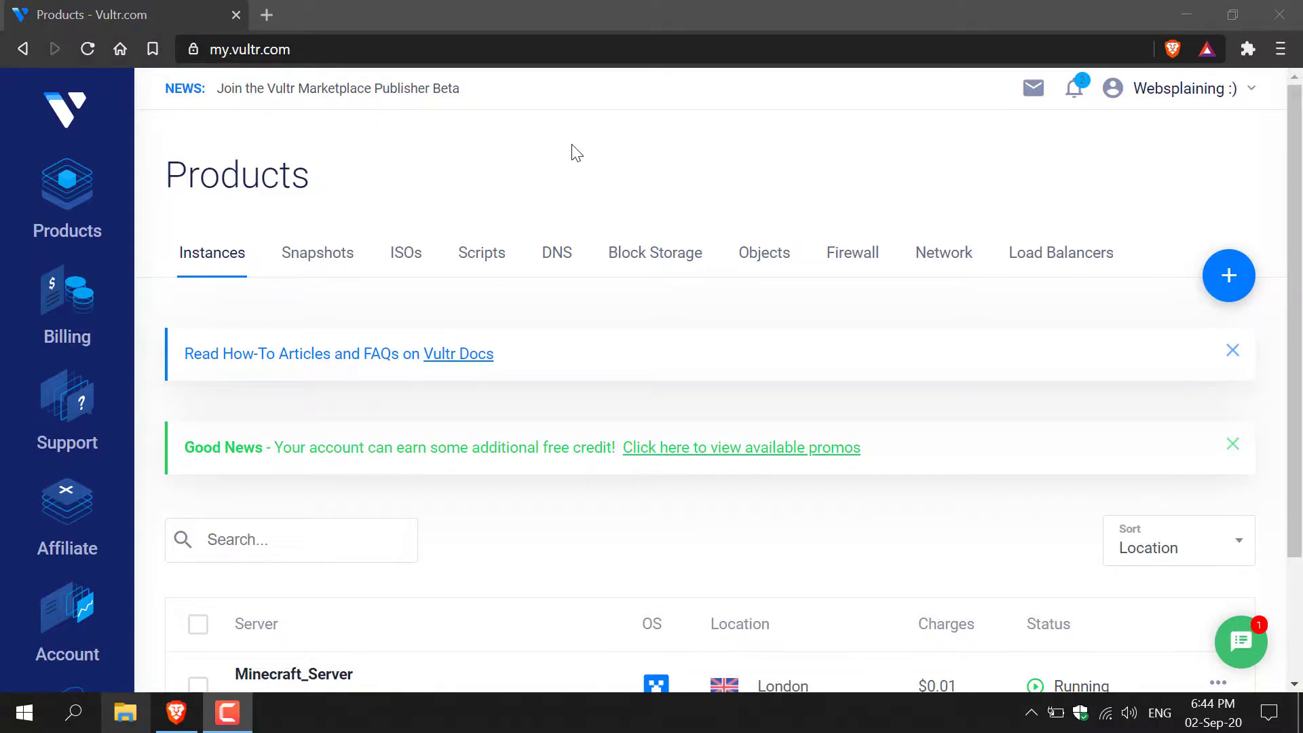
Locate the Minecraft_Server instance in London and load its management page
left_click(67, 180)
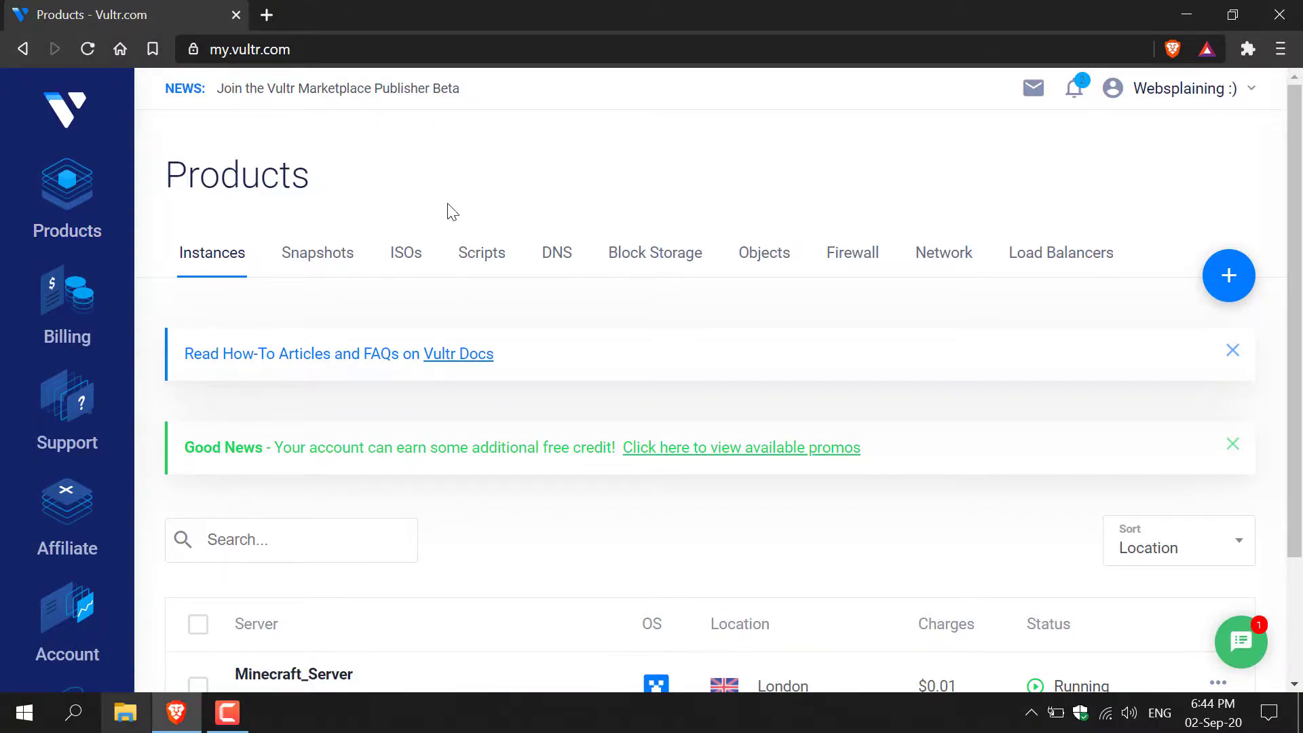
scroll("down", 3)
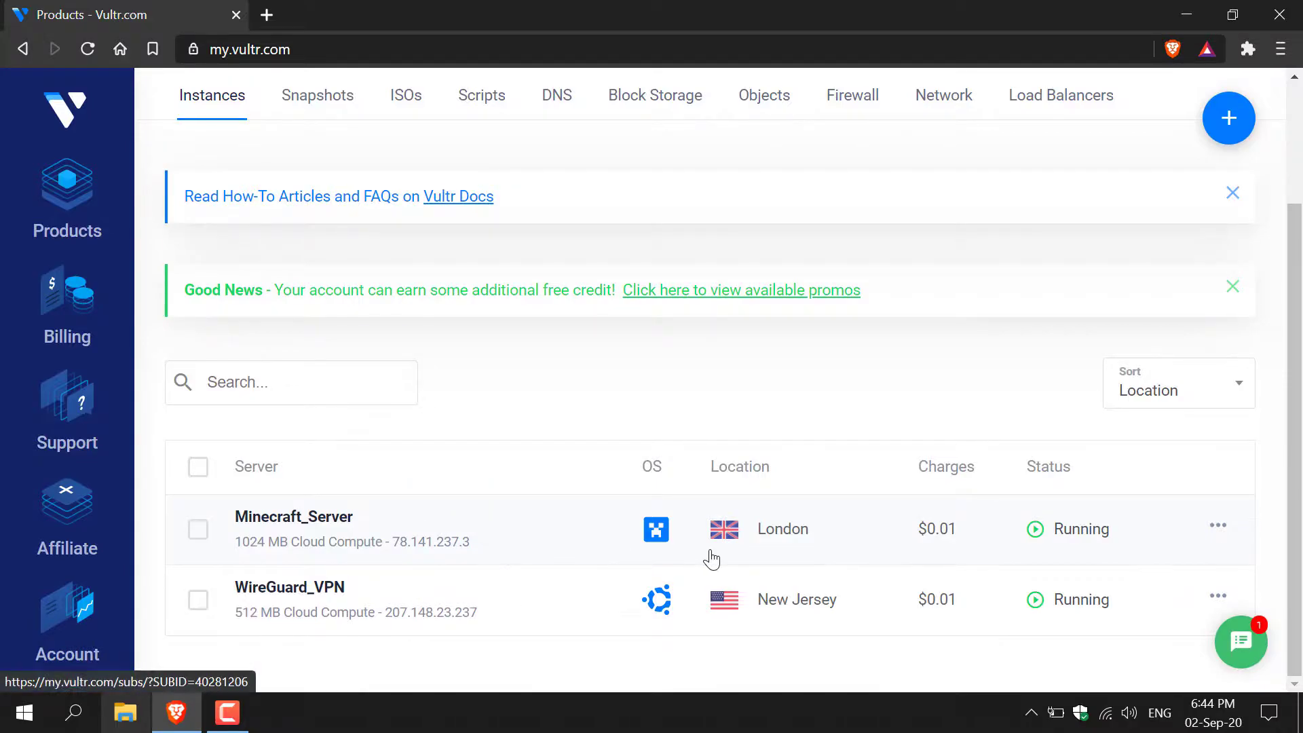
mouse_move(501, 577)
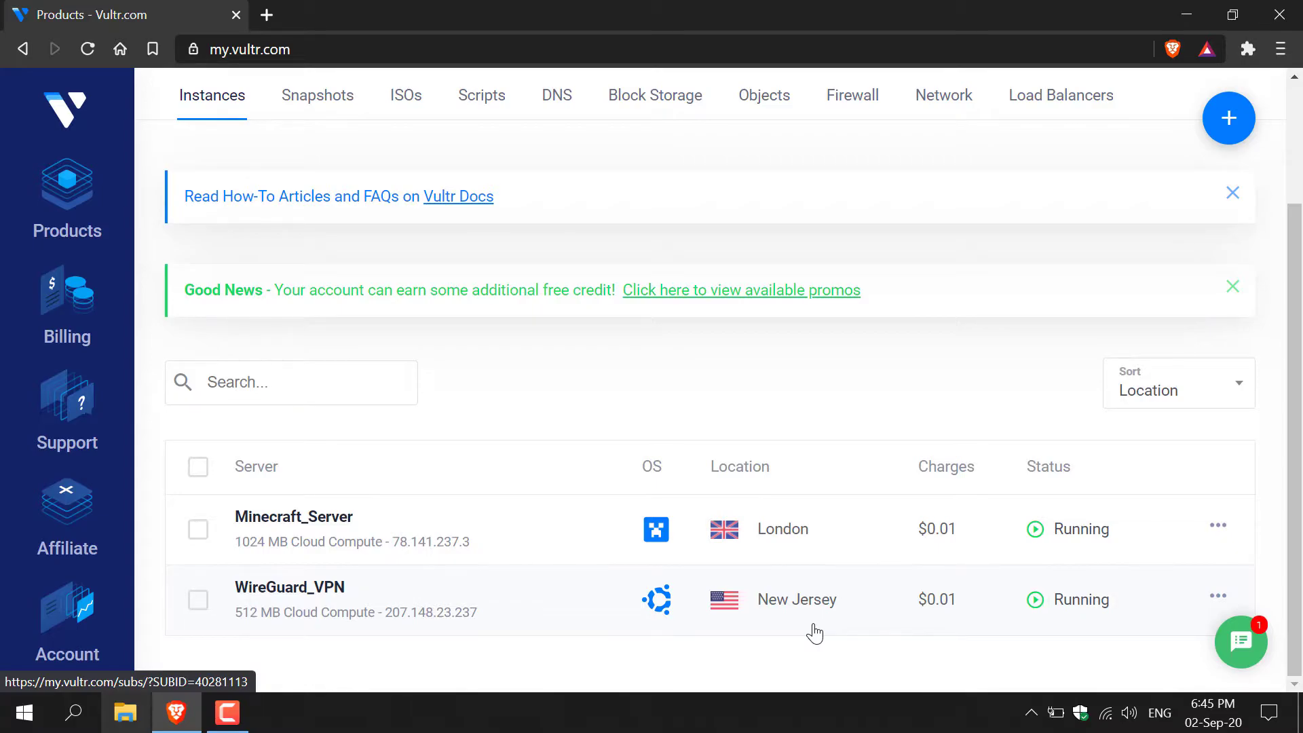
mouse_move(539, 521)
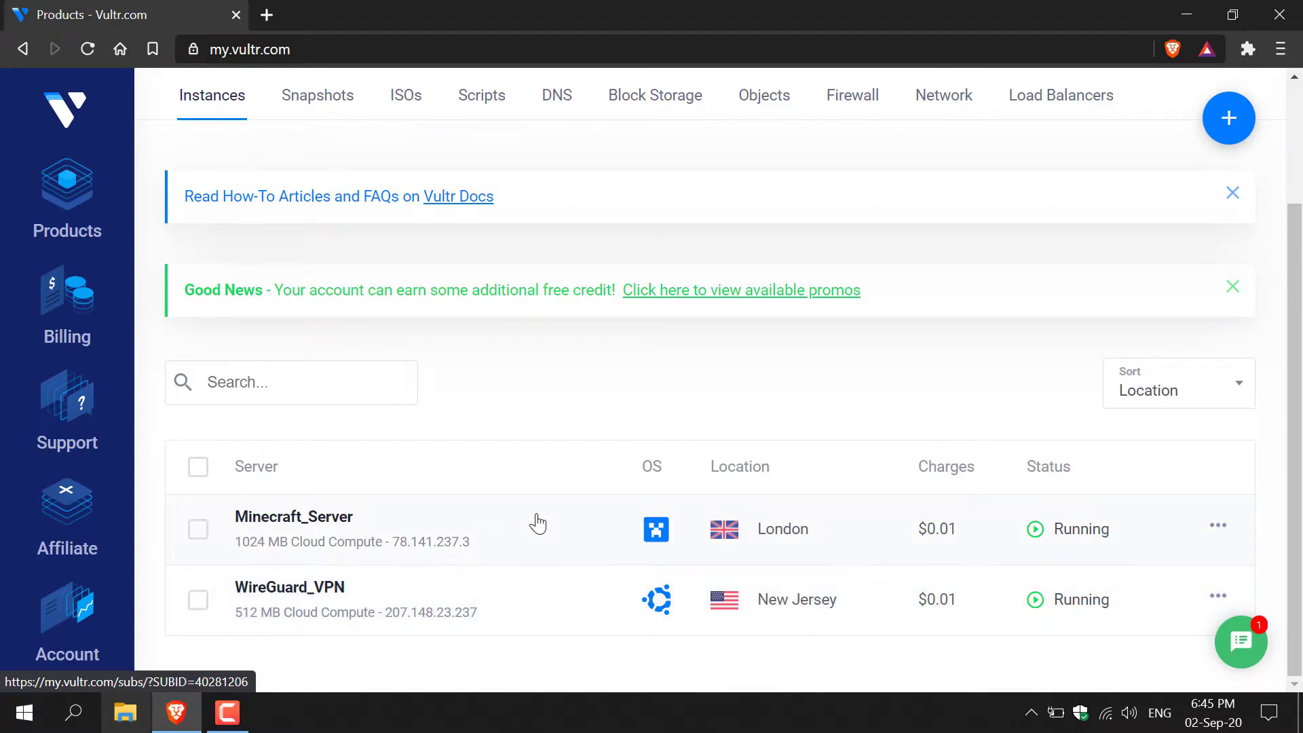
left_click(293, 516)
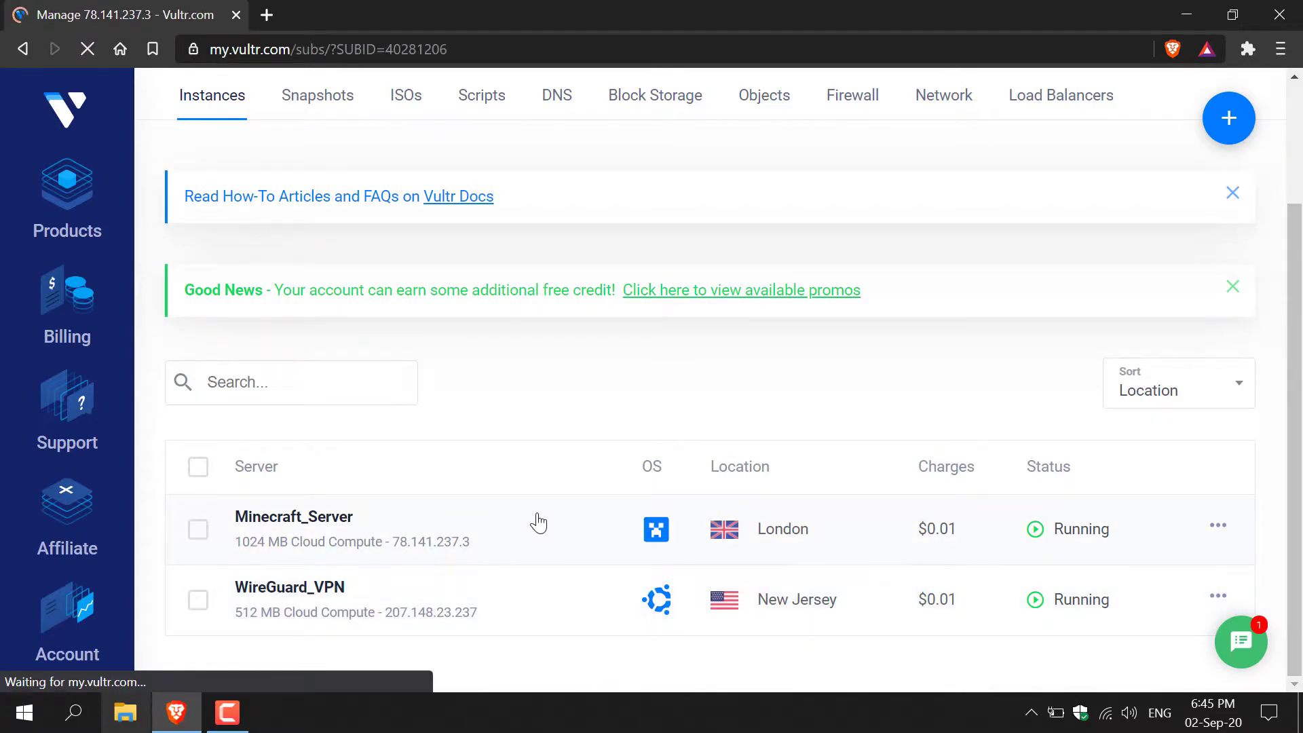
left_click(293, 516)
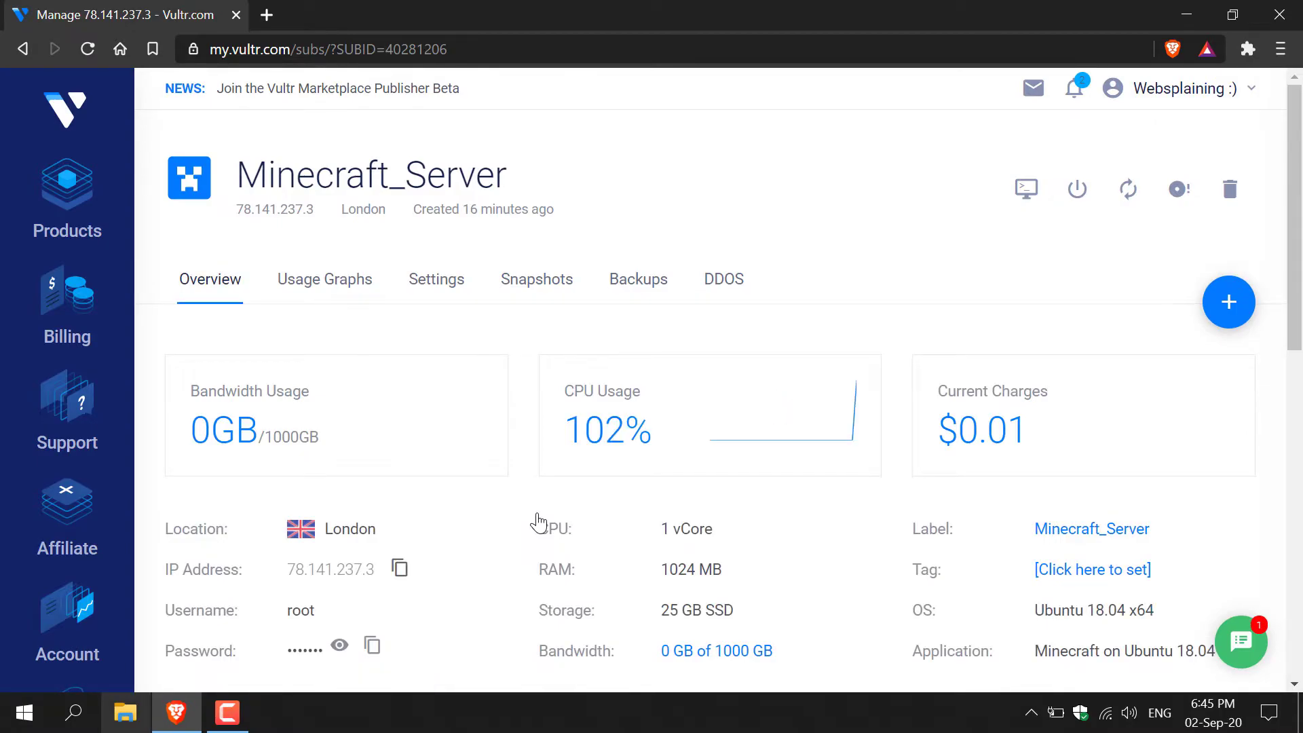
mouse_move(1230, 190)
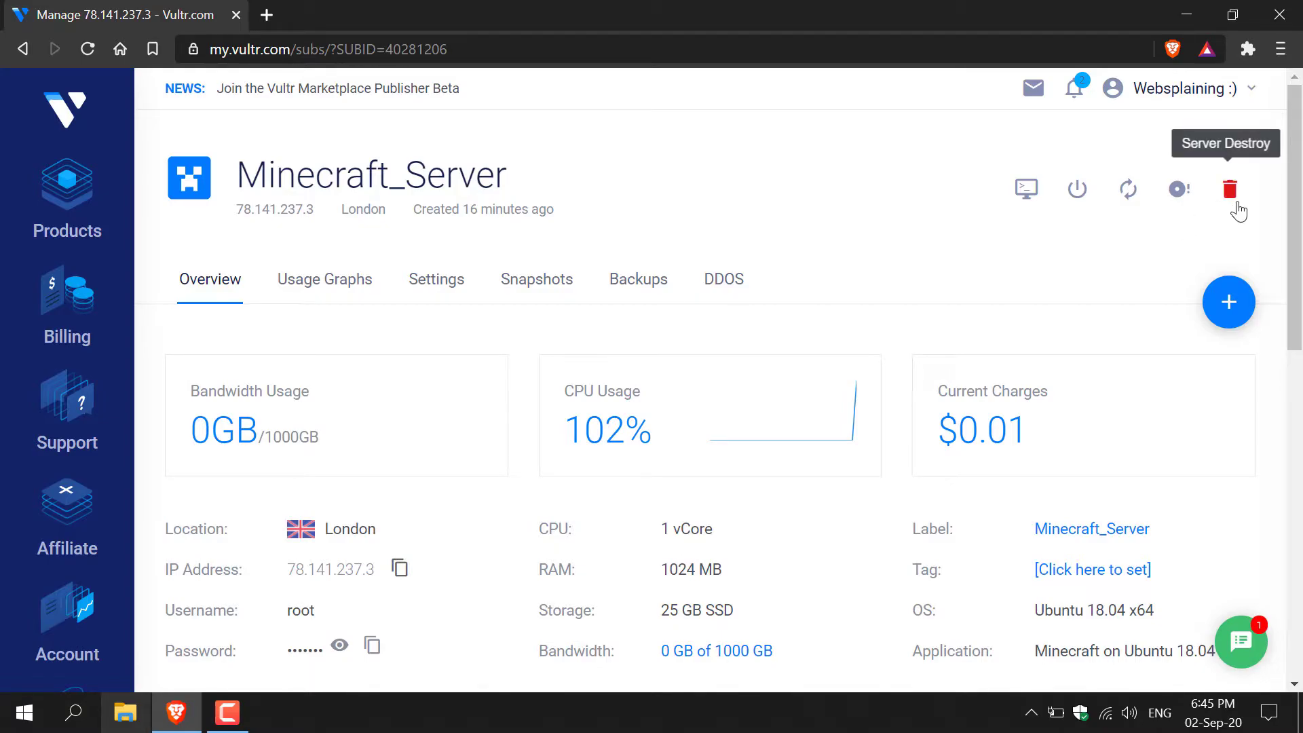
mouse_move(1238, 208)
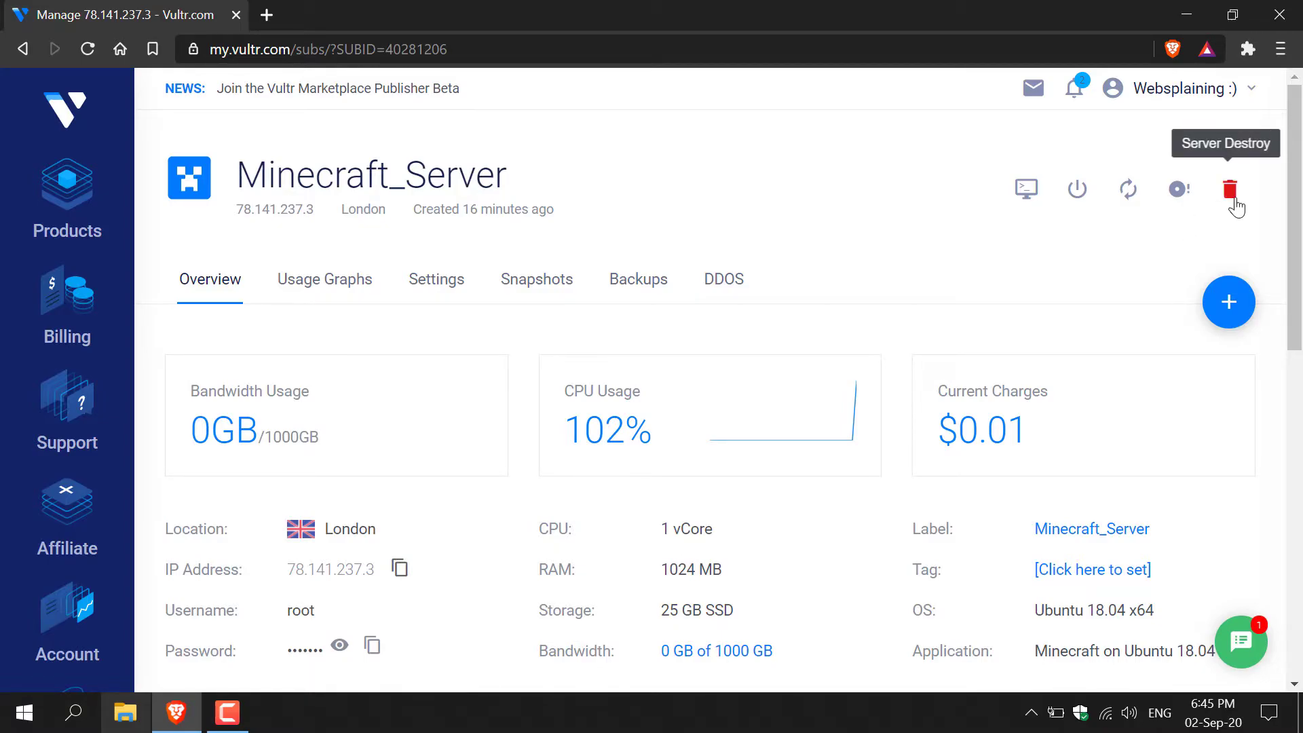
Destroy the server with data-loss acknowledged, leaving only WireGuard_VPN in Products
left_click(1238, 189)
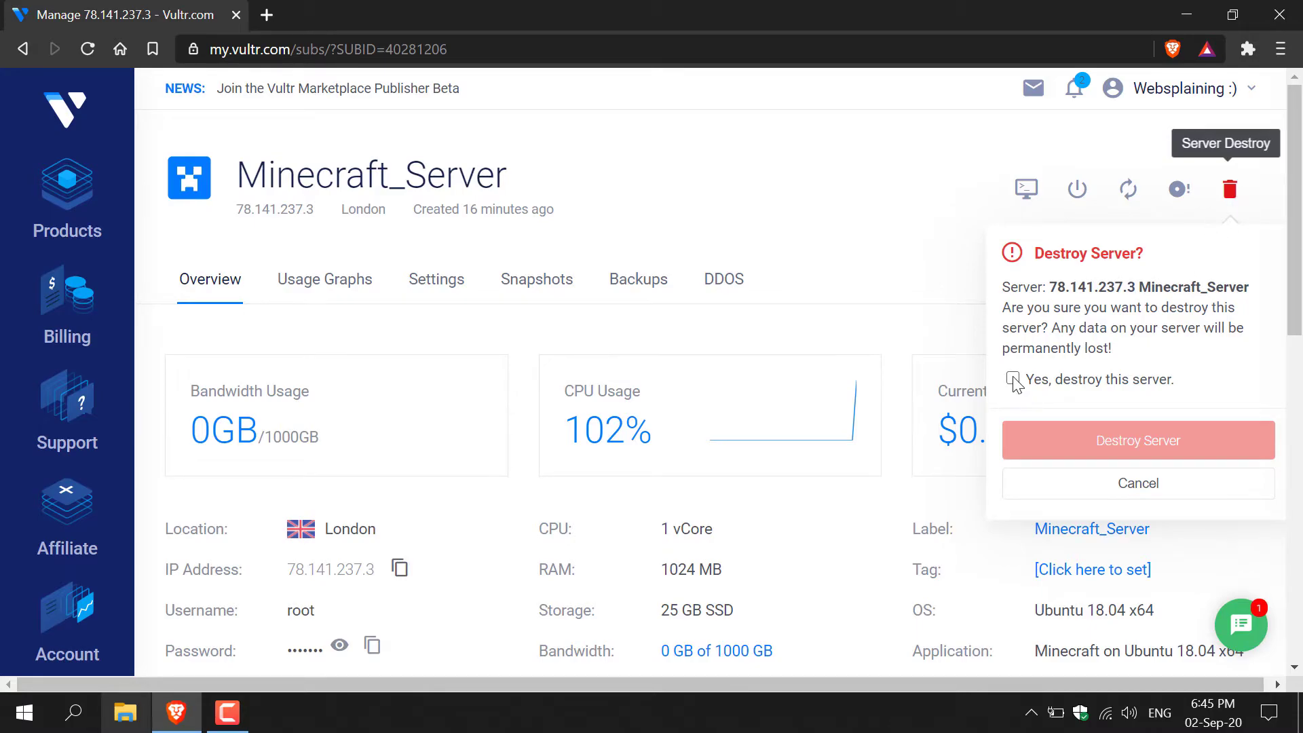
left_click(1013, 378)
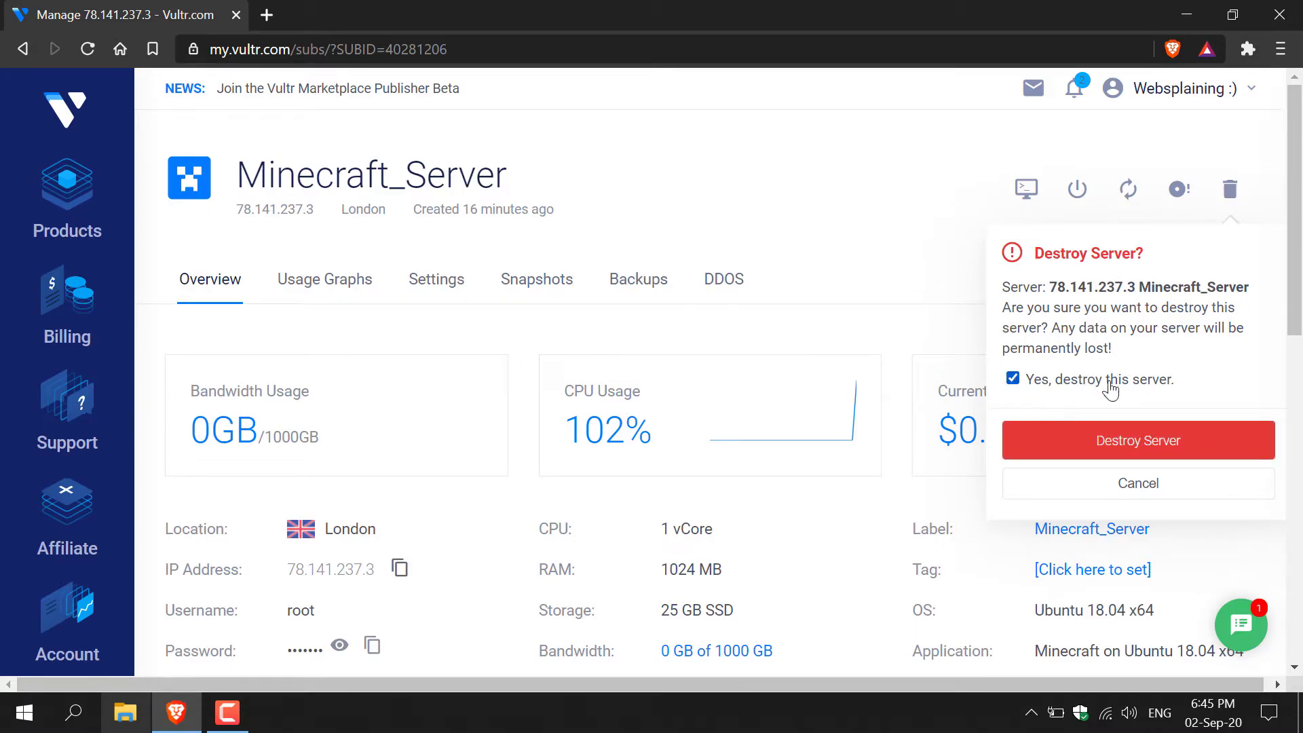
left_click(1137, 440)
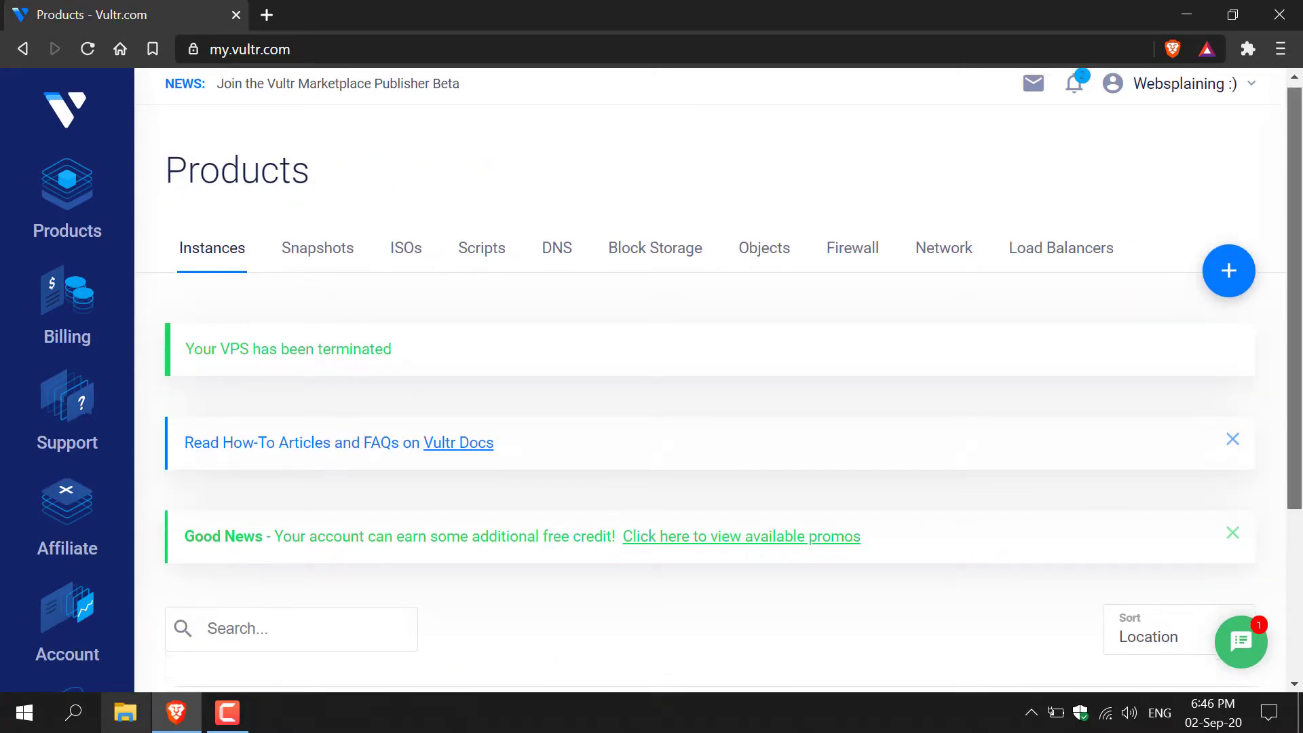
scroll("down", 3)
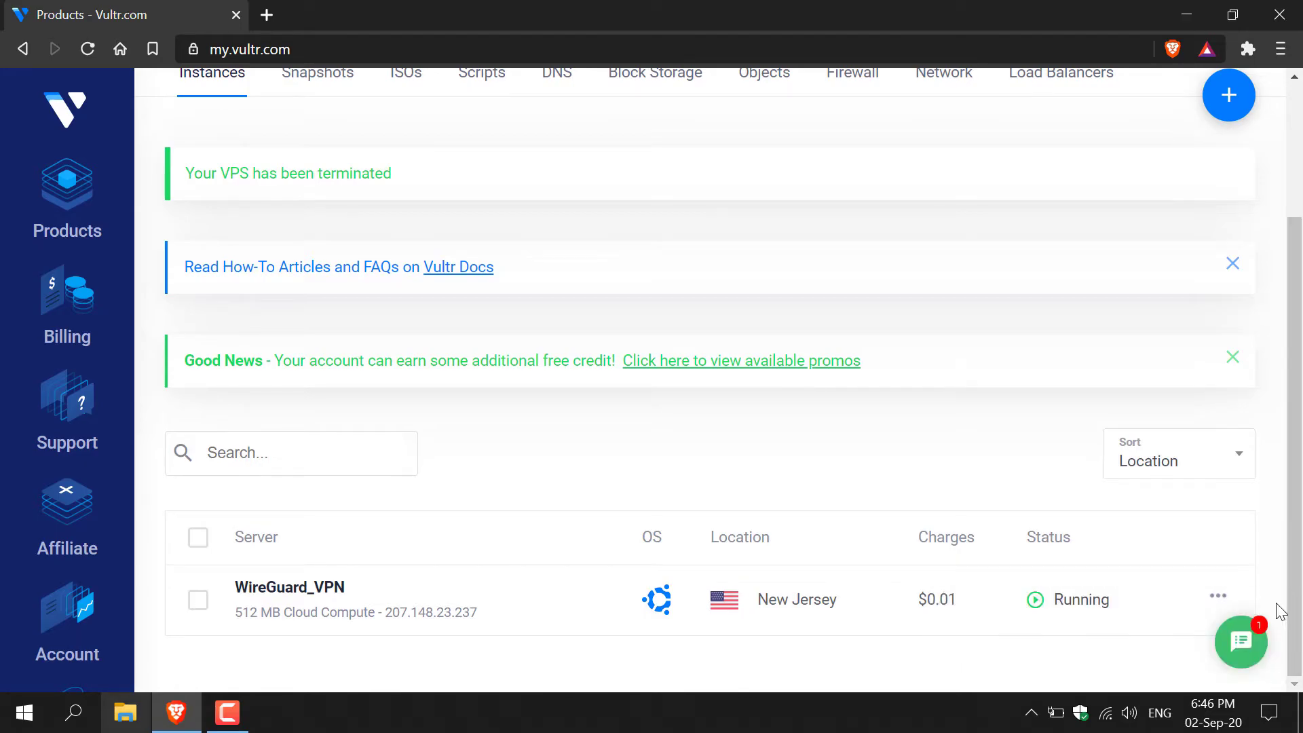